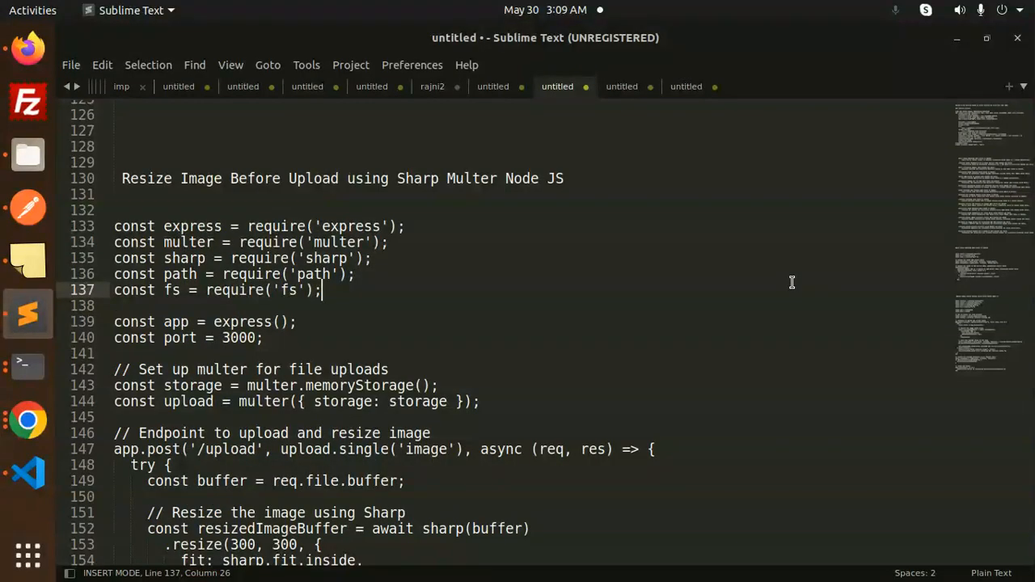
Step: In Postman, replace the attached WhatsApp image with brahamcharini.jpg in the upload request's image field
left_click(264, 178)
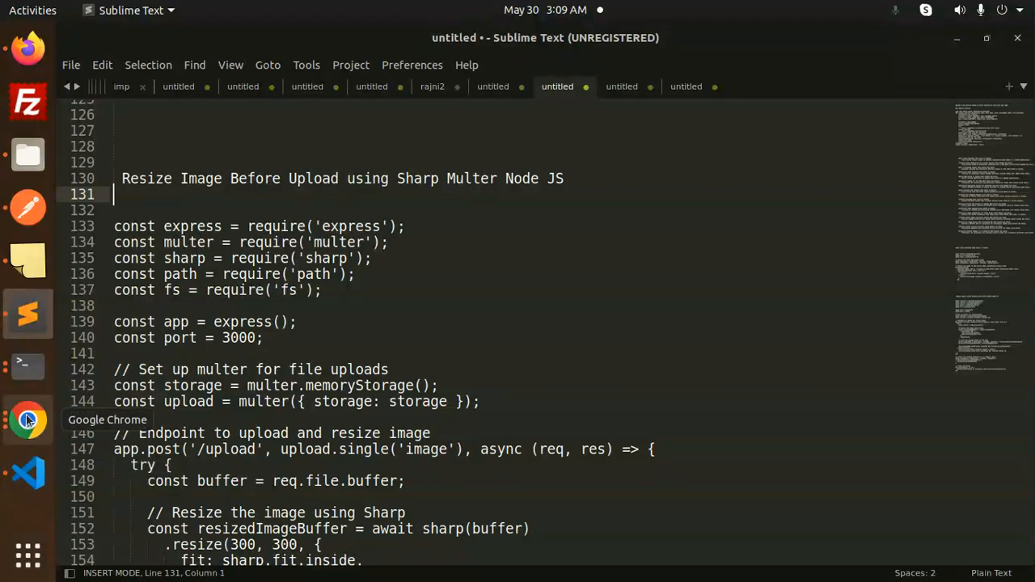
mouse_move(28, 208)
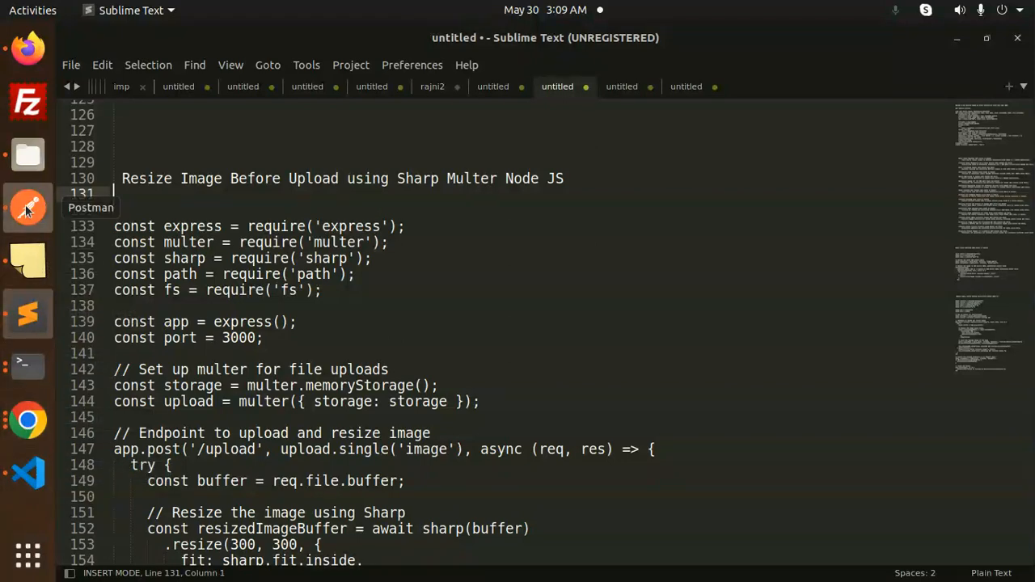
left_click(27, 207)
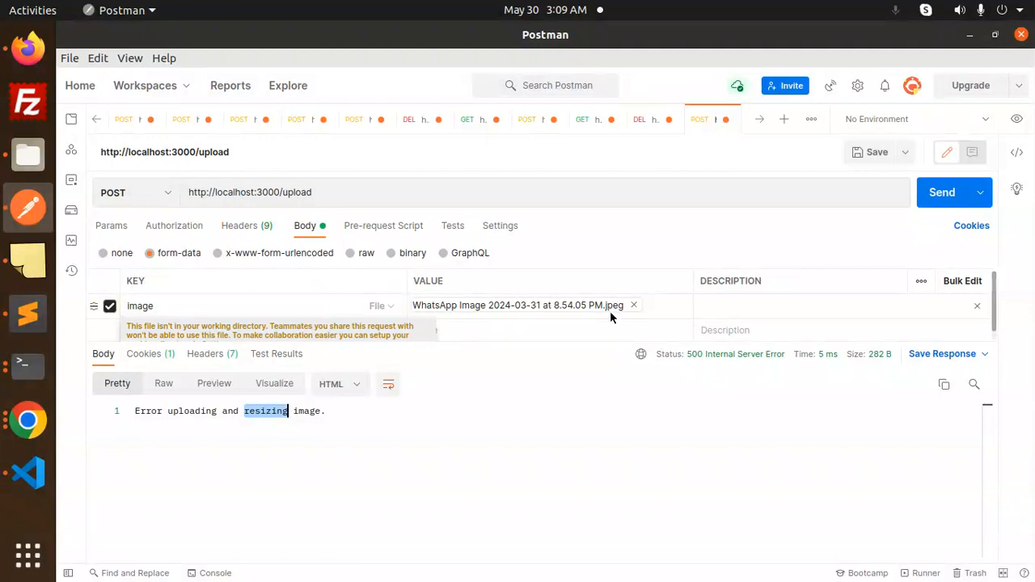
left_click(633, 305)
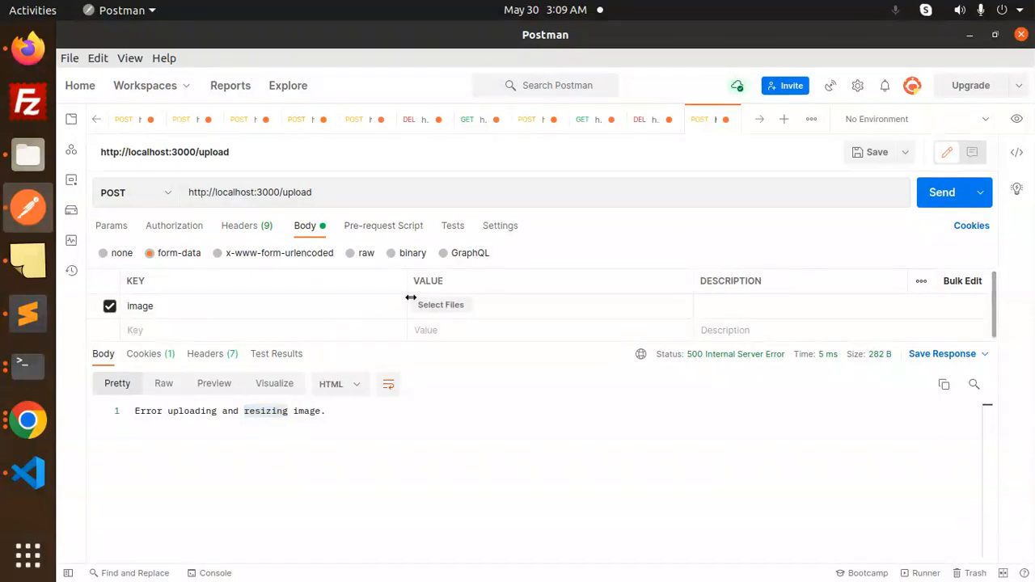
left_click(440, 305)
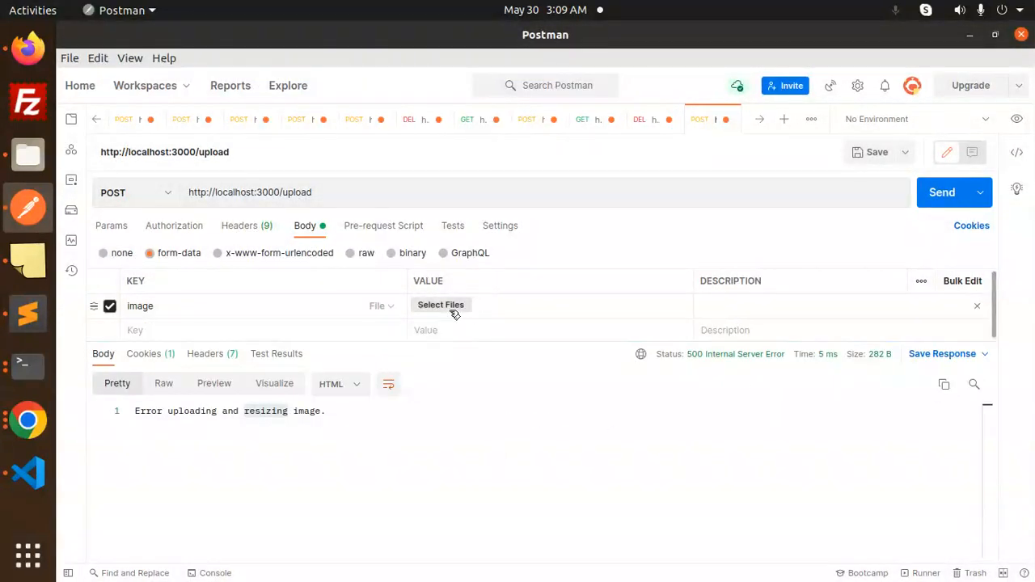
left_click(441, 305)
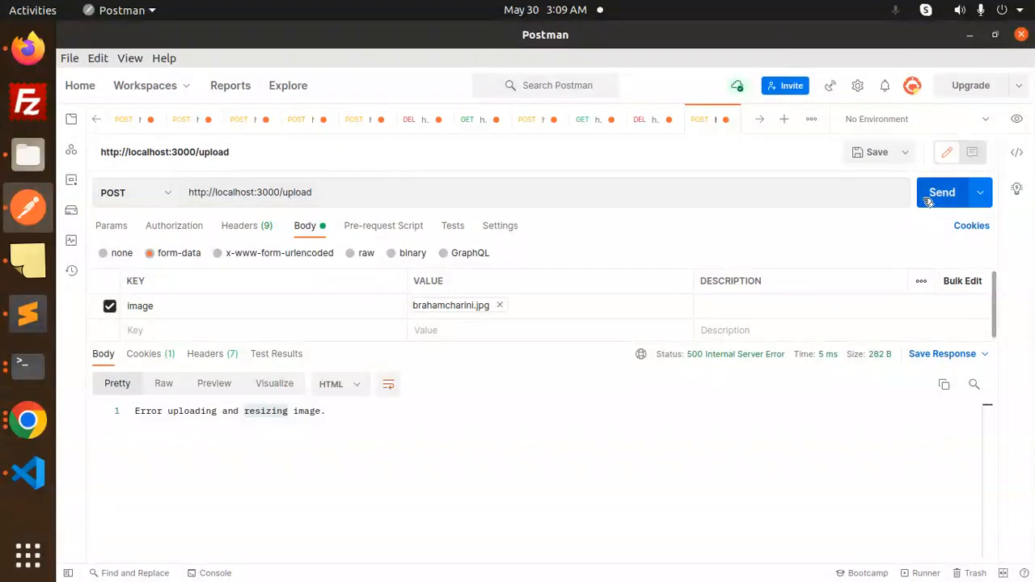
mouse_move(32, 381)
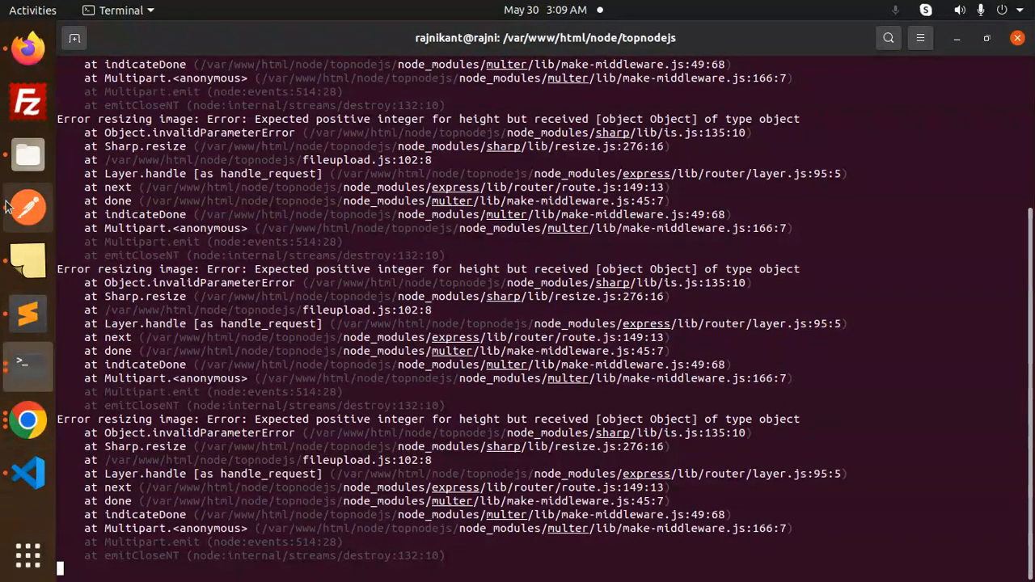
Step: Stop the running Node server and relaunch it with node fileupload.js
key("ctrl+c")
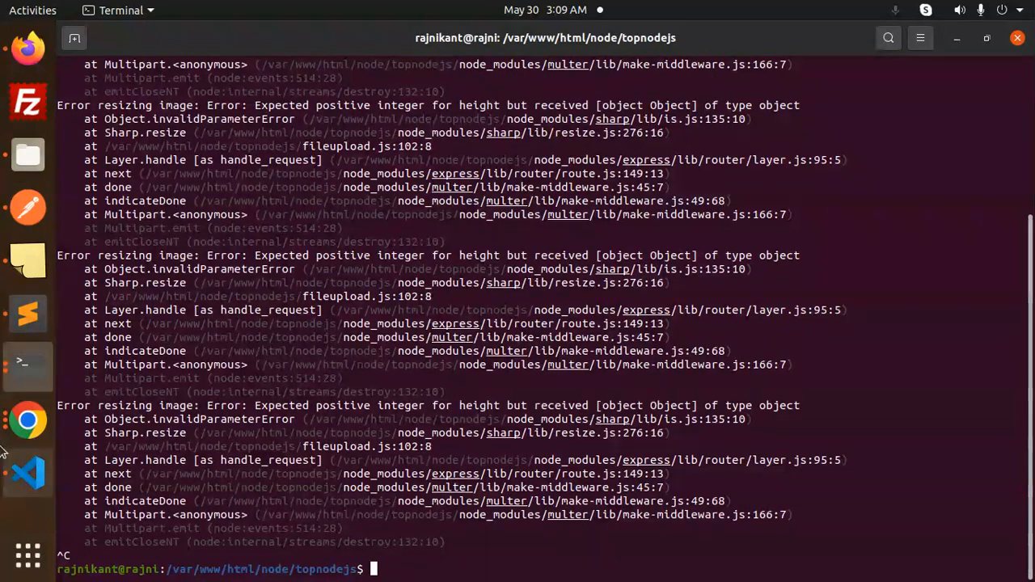
left_click(26, 473)
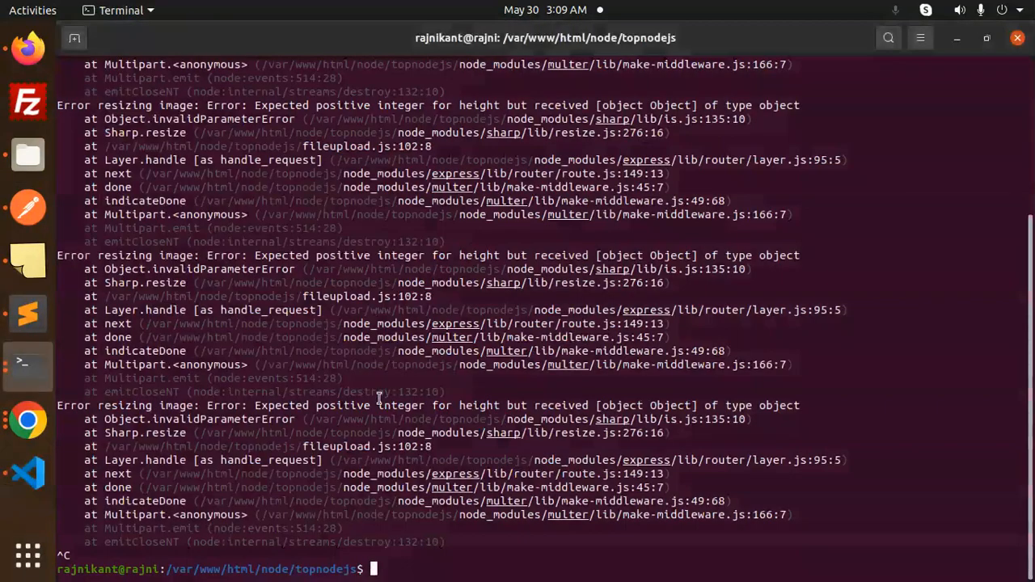
type("node fileupload.js")
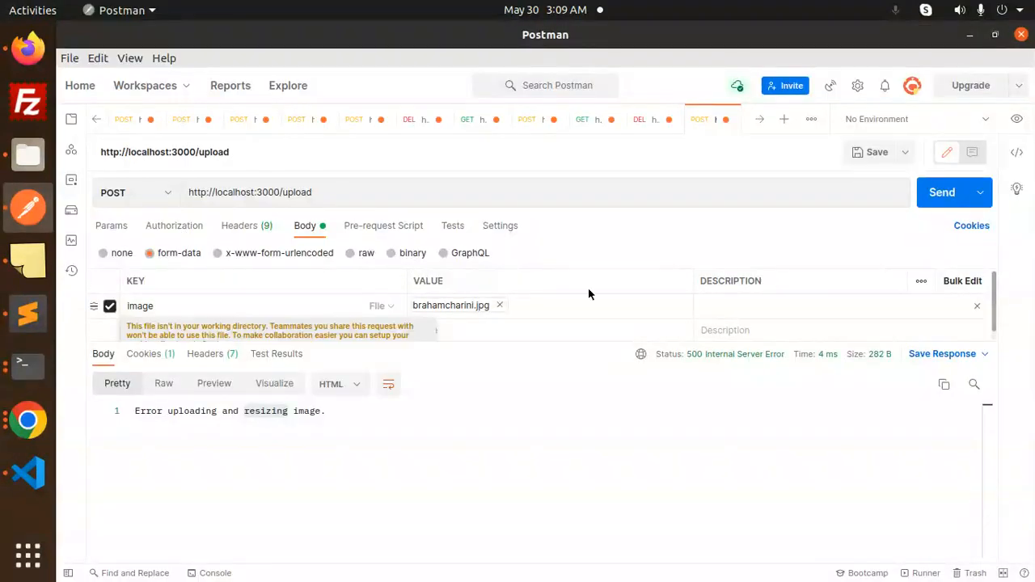
Step: Inspect resized-1717018789612.jpg in the uploads folder twice in Image Viewer
left_click(943, 192)
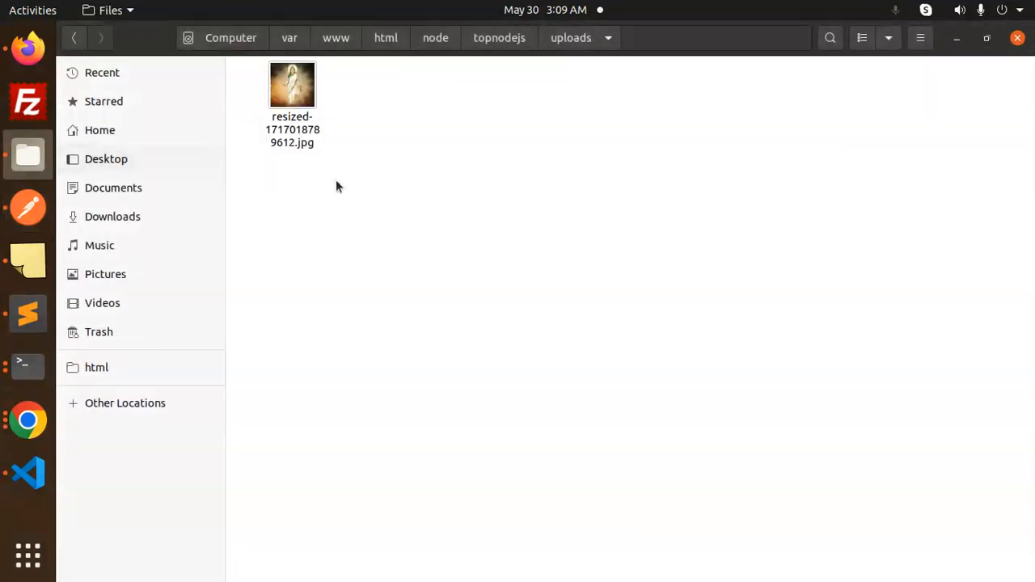
double_click(292, 84)
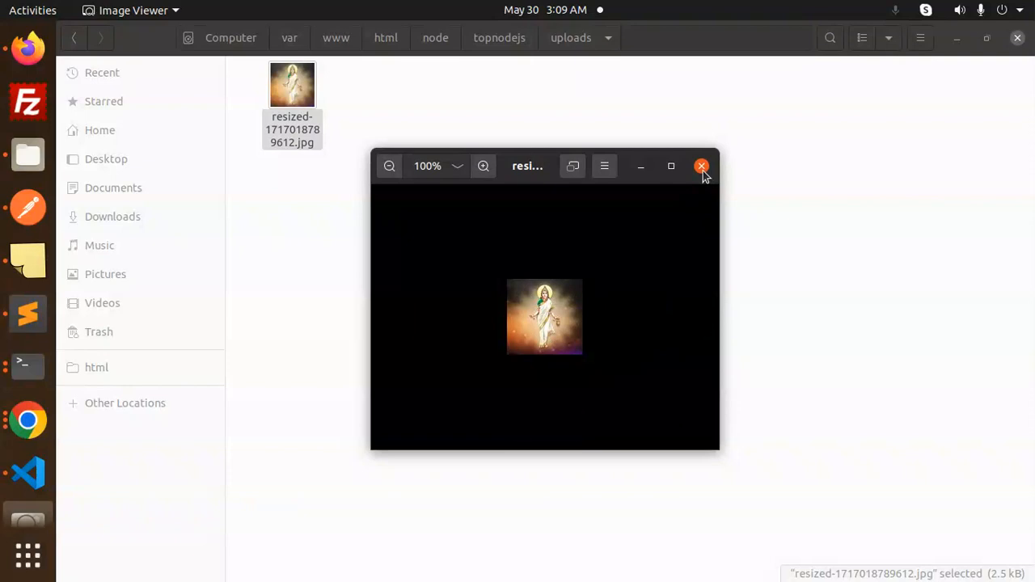
left_click(702, 166)
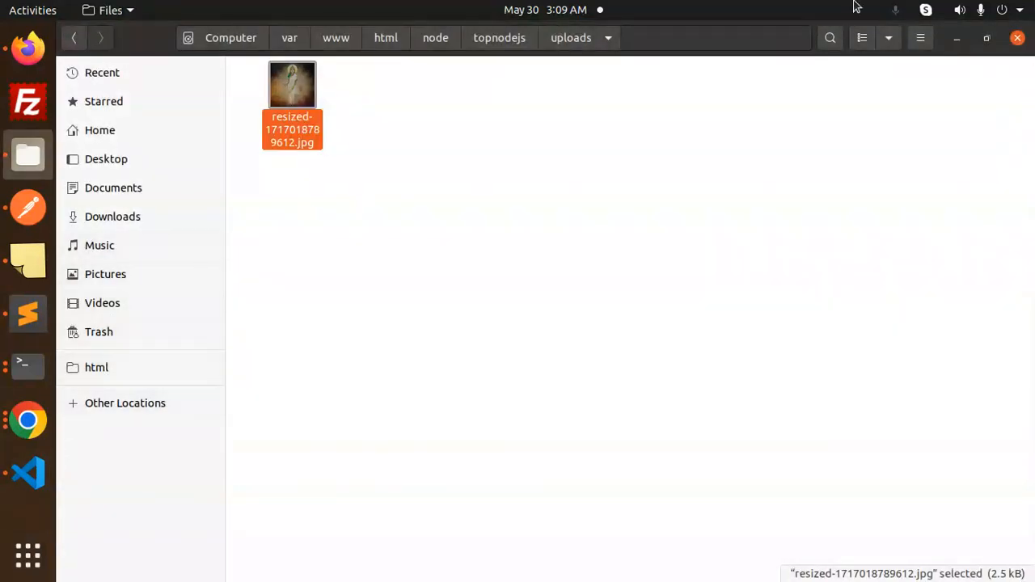
double_click(292, 84)
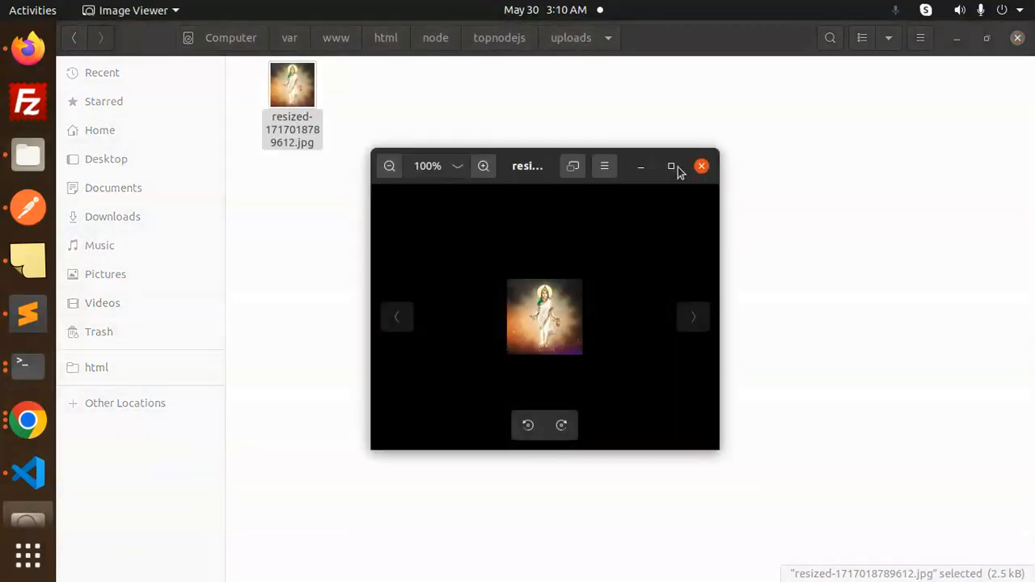
left_click(701, 166)
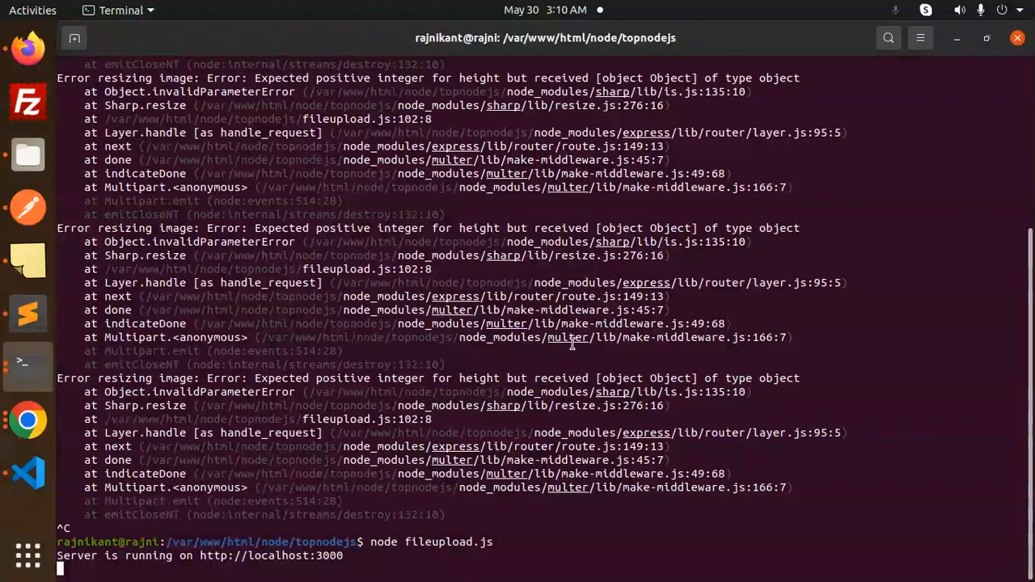
mouse_move(28, 208)
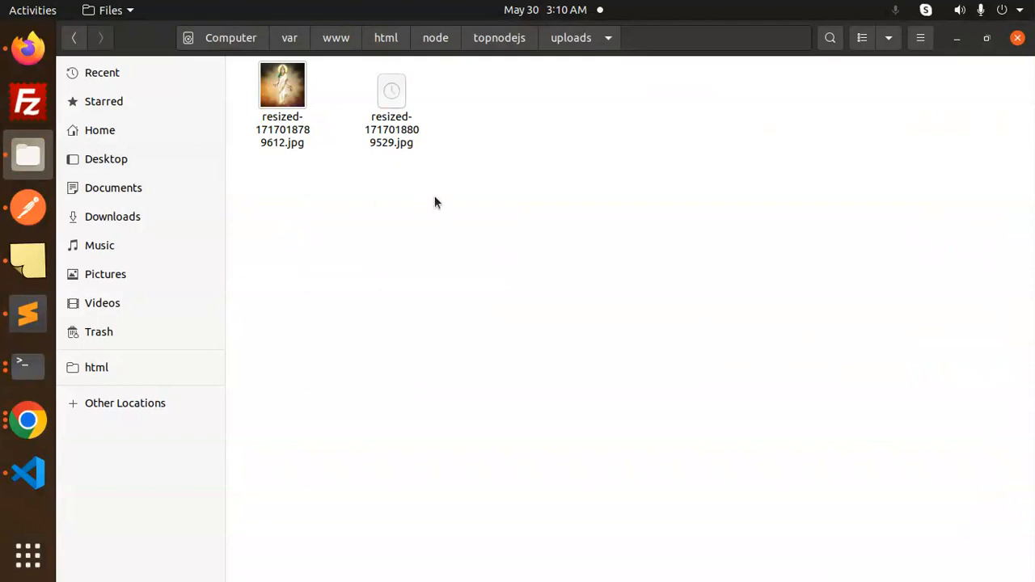
Step: Inspect resized-1717018809529.jpg, the blue g logo, then return to the terminal
double_click(391, 84)
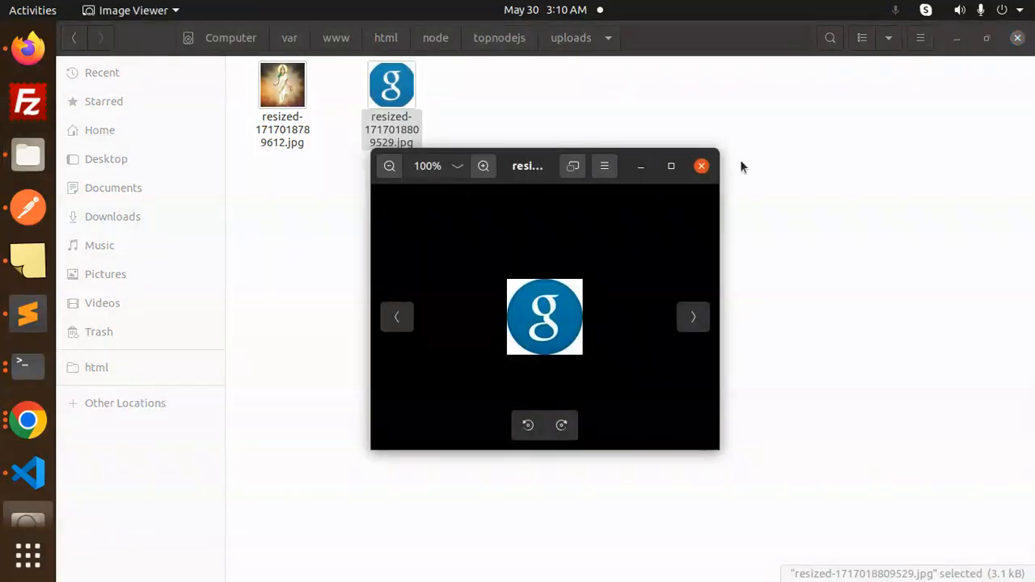
left_click(700, 166)
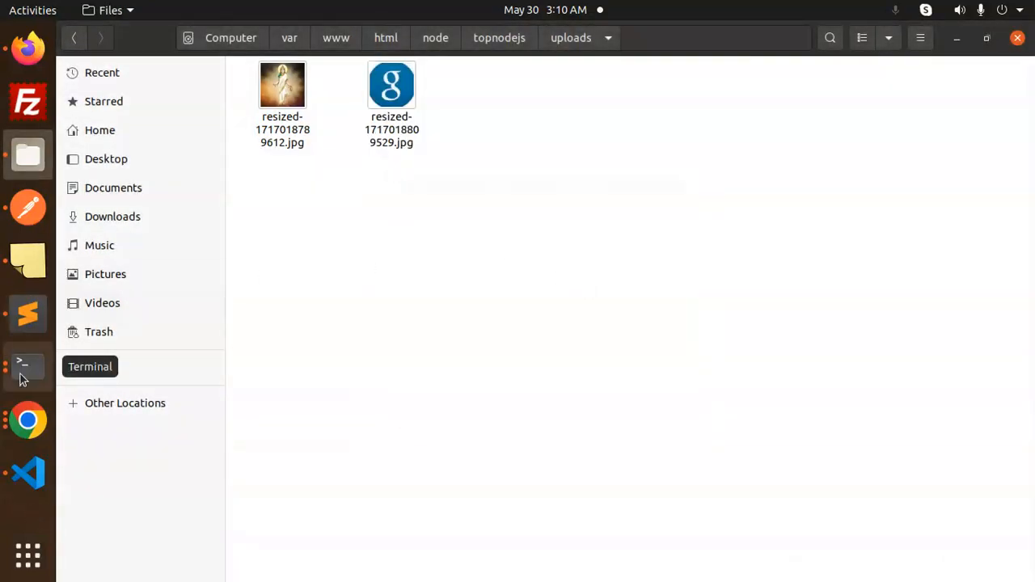
left_click(27, 473)
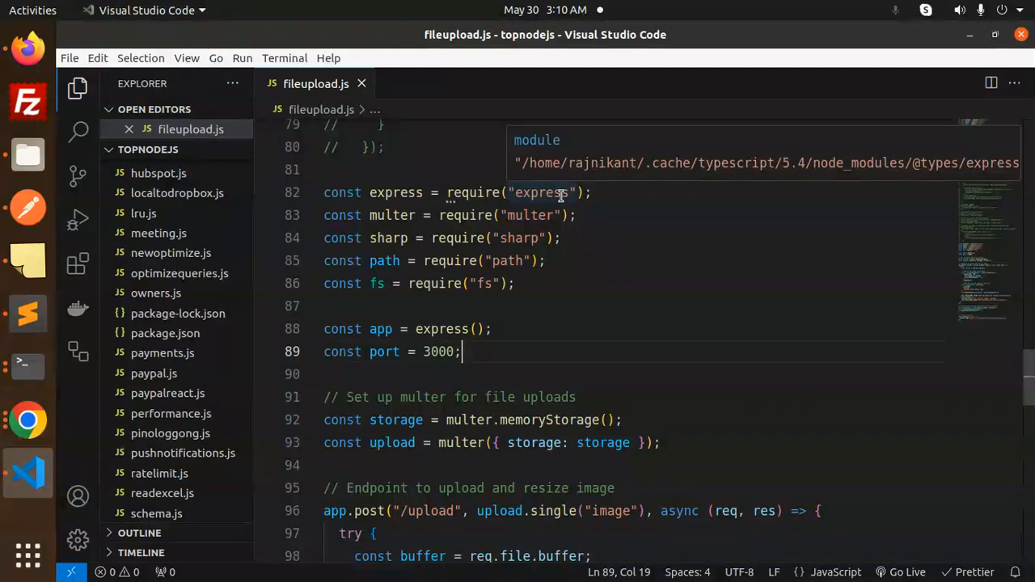
mouse_move(588, 269)
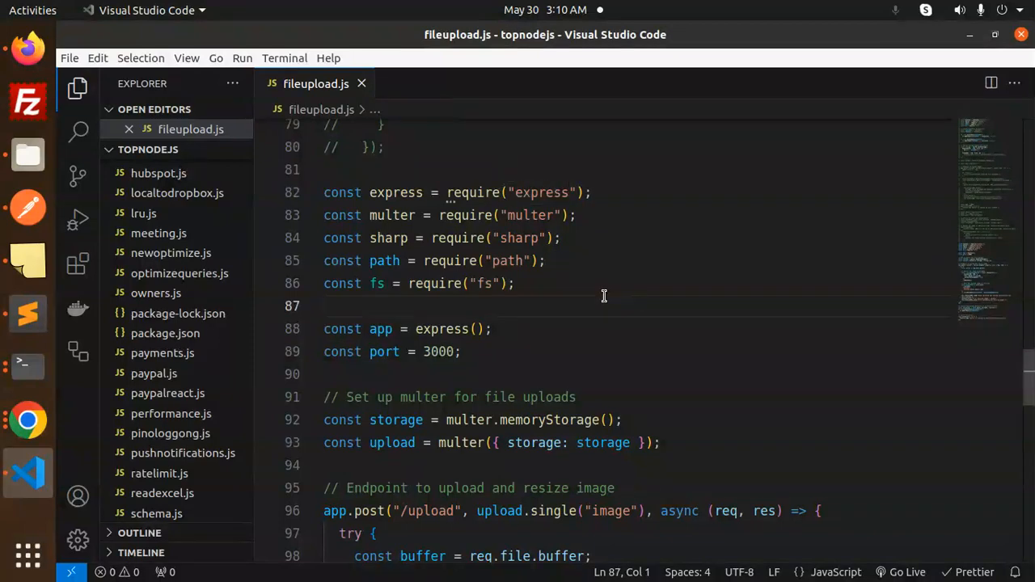
Step: Review the /upload route in fileupload.js, highlighting the upload field name image
scroll("down", 3)
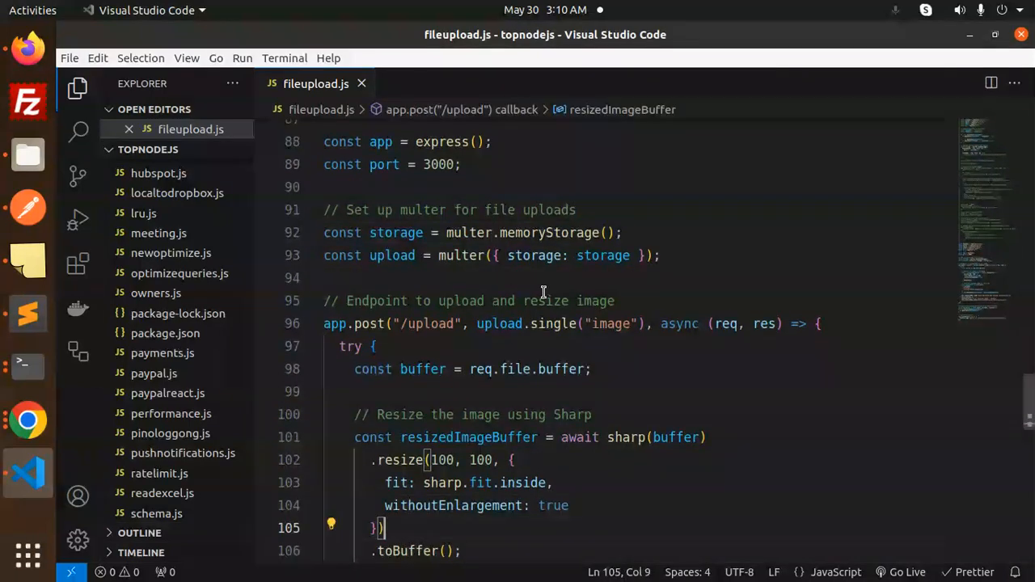
left_click(324, 277)
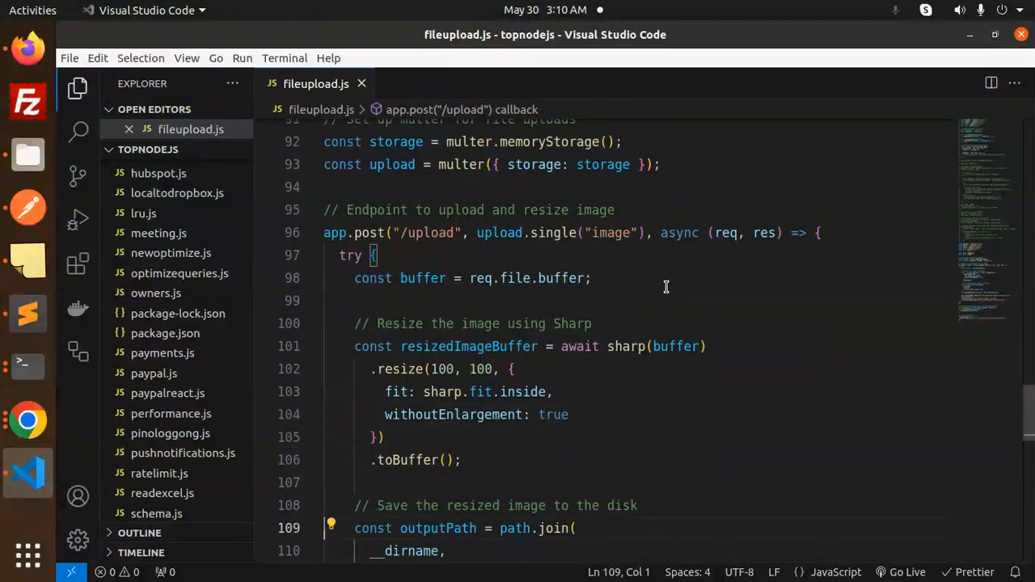
left_click(623, 233)
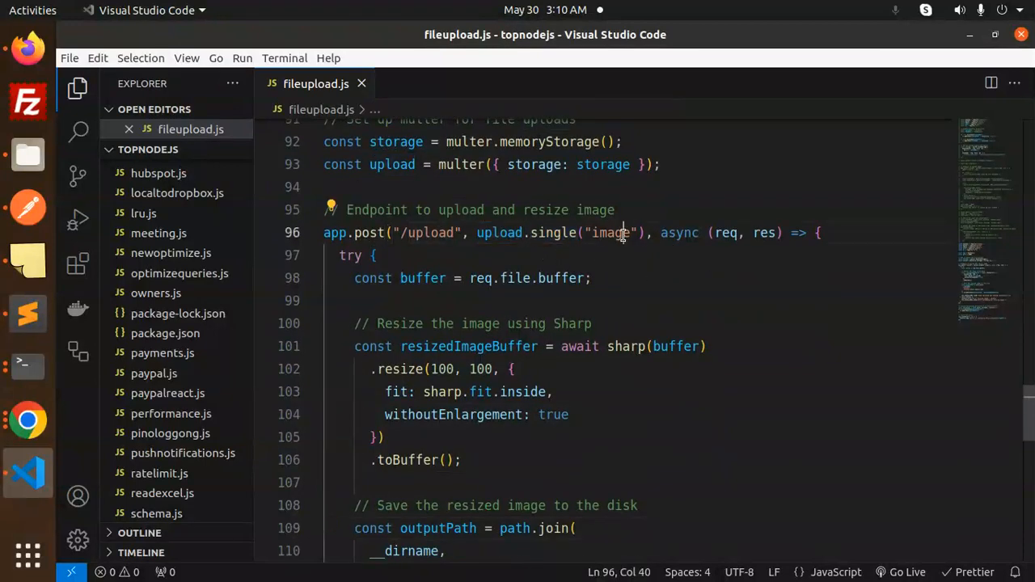
double_click(611, 233)
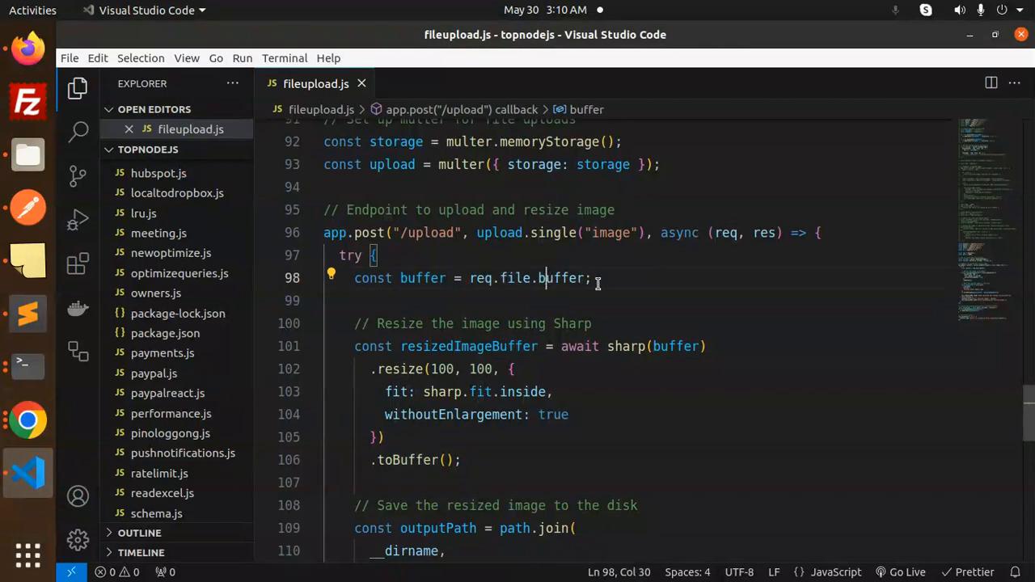
Step: Highlight the file buffer read and Sharp's 100x100 resize with fit inside
double_click(480, 323)
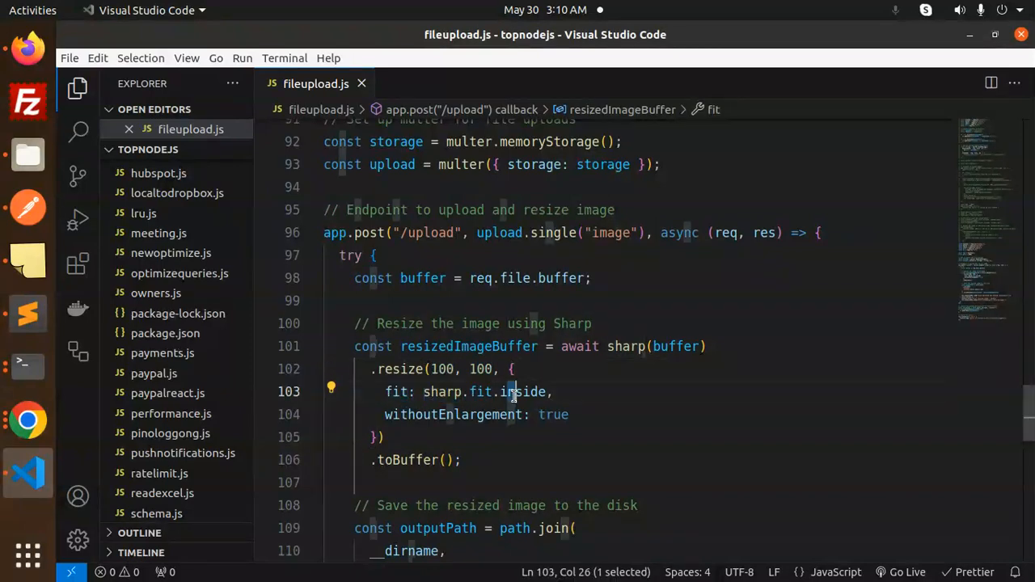
double_click(553, 414)
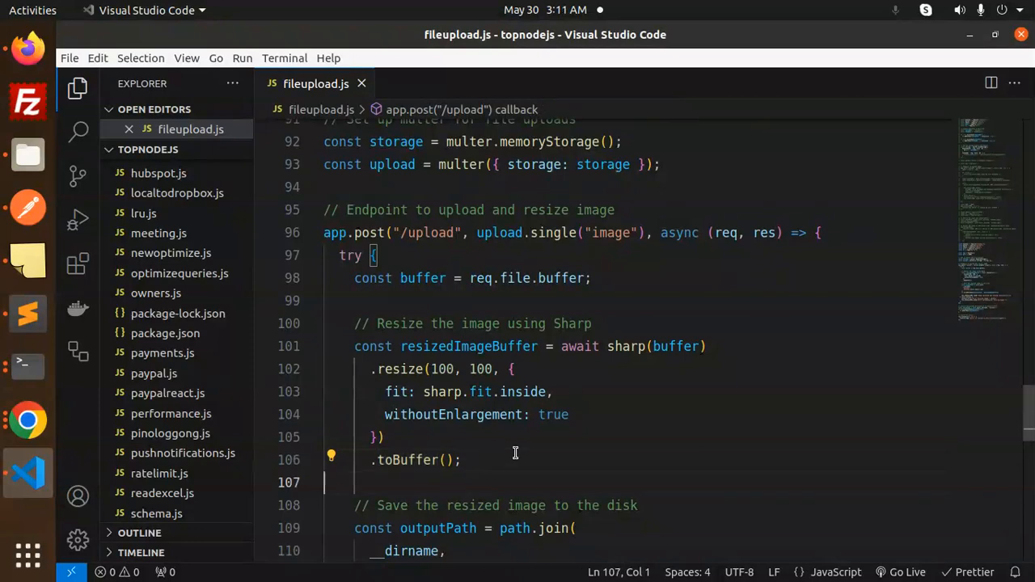
double_click(472, 278)
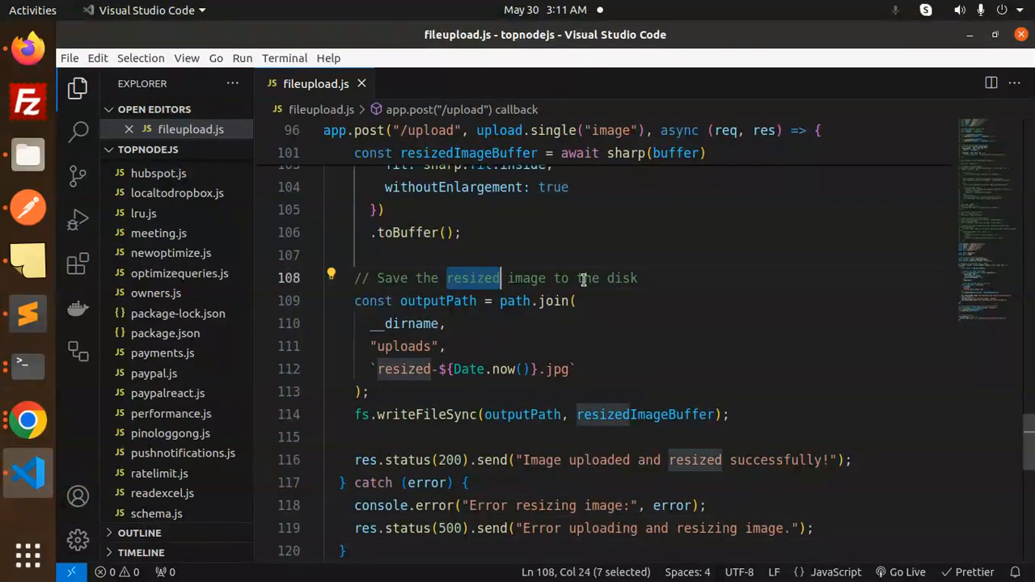
left_click(414, 346)
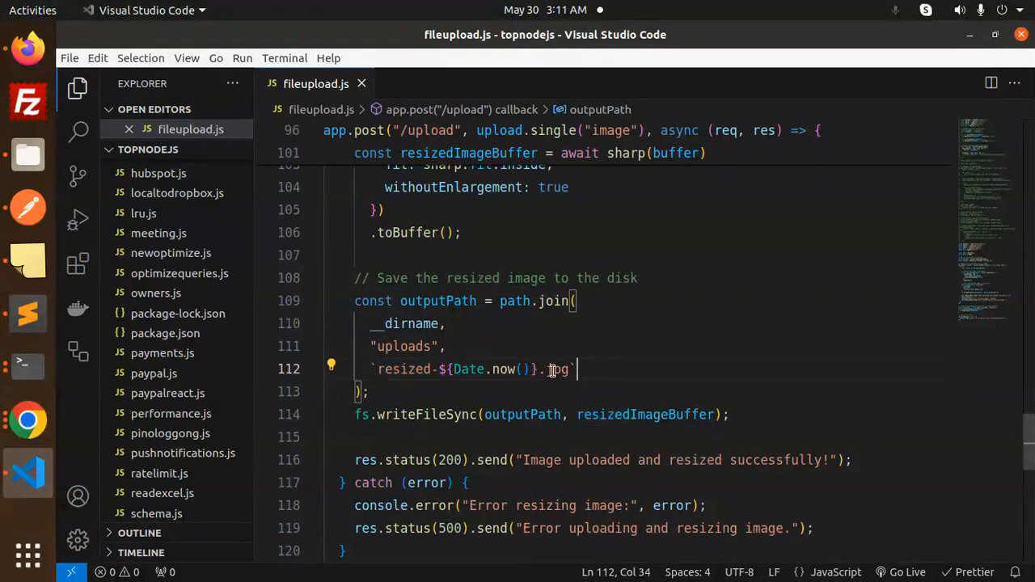
mouse_move(634, 358)
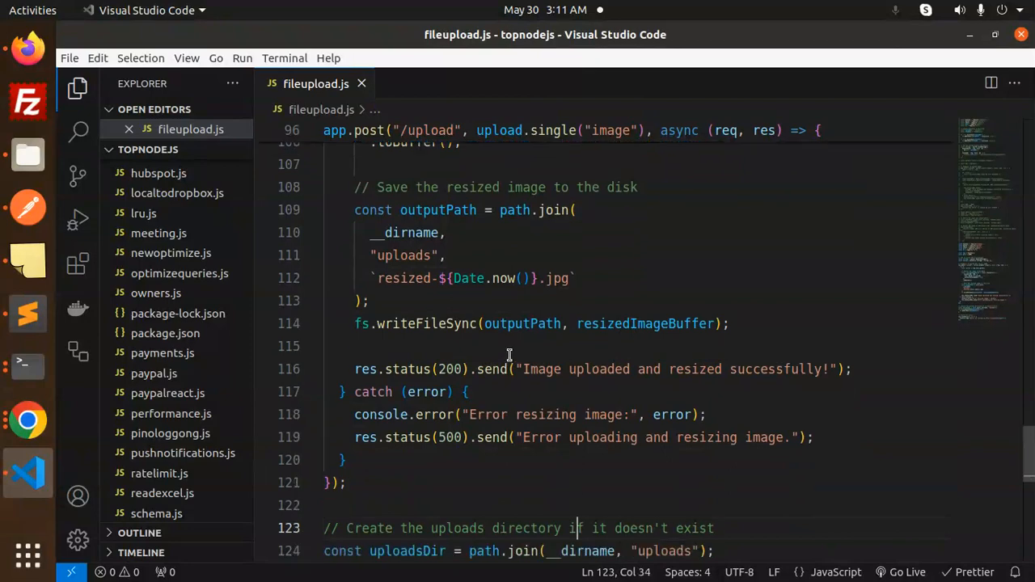
double_click(429, 323)
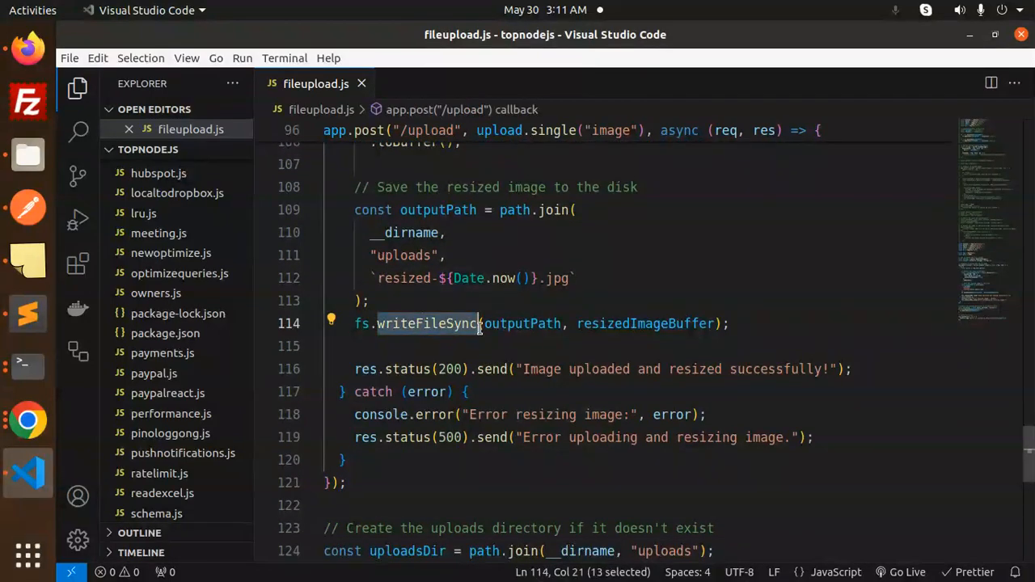
double_click(644, 324)
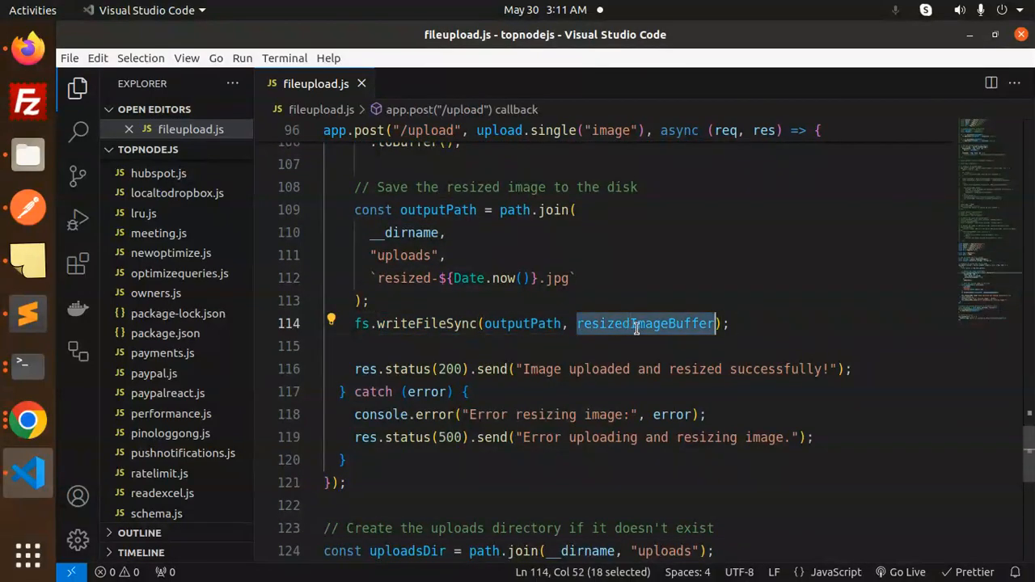
mouse_move(645, 324)
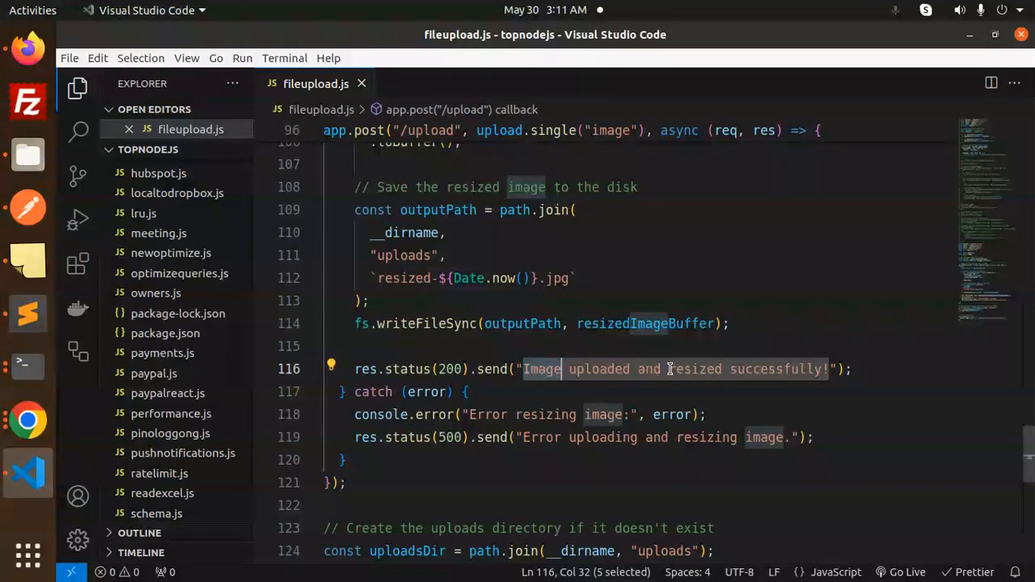
left_click(440, 187)
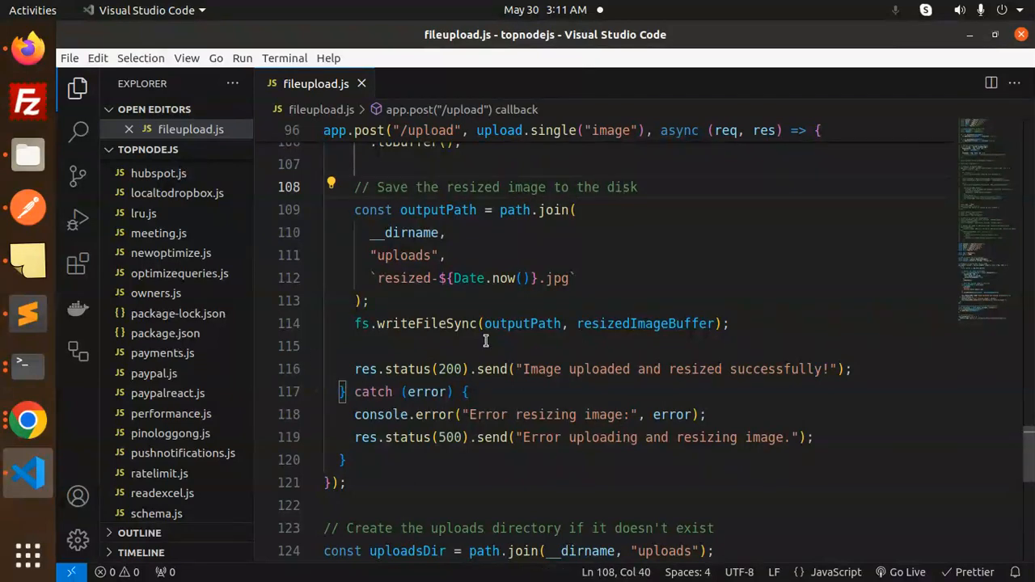
mouse_move(569, 199)
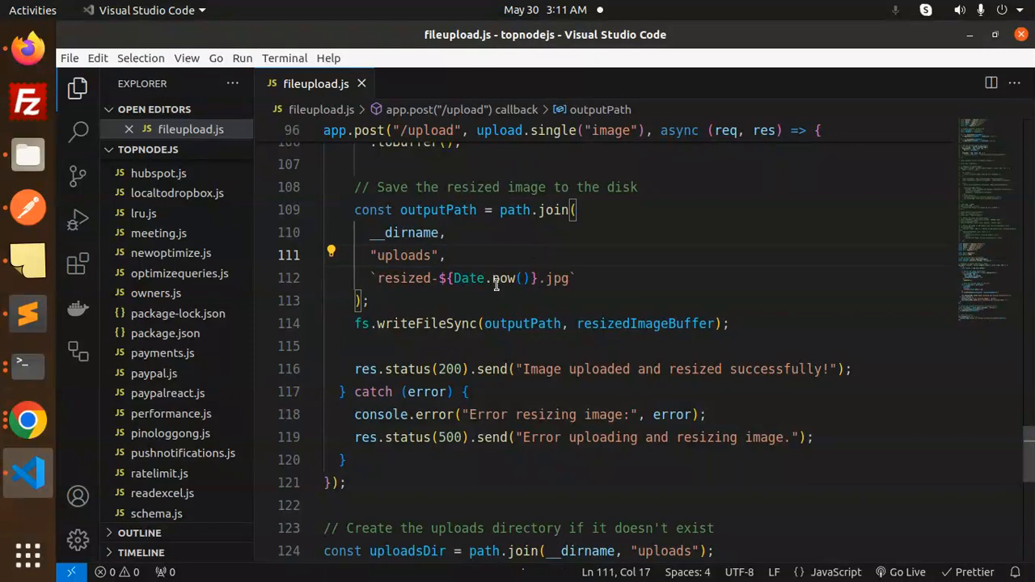
double_click(405, 279)
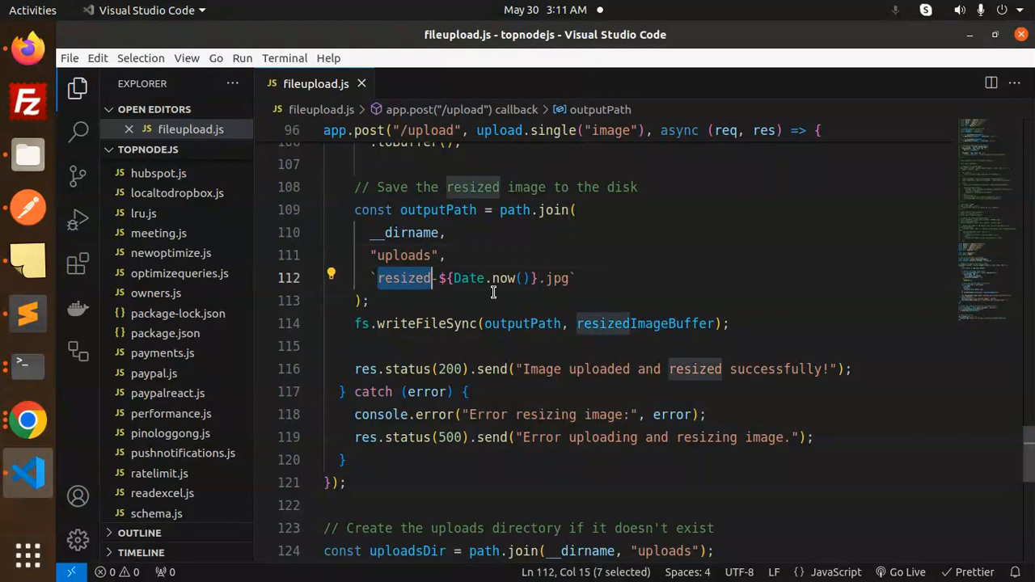
double_click(427, 323)
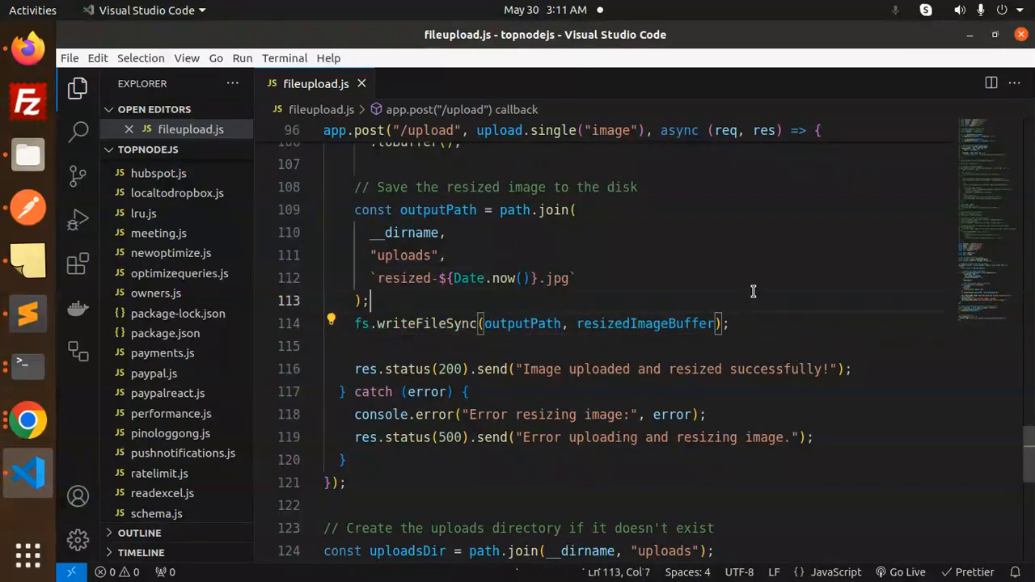
left_click(561, 369)
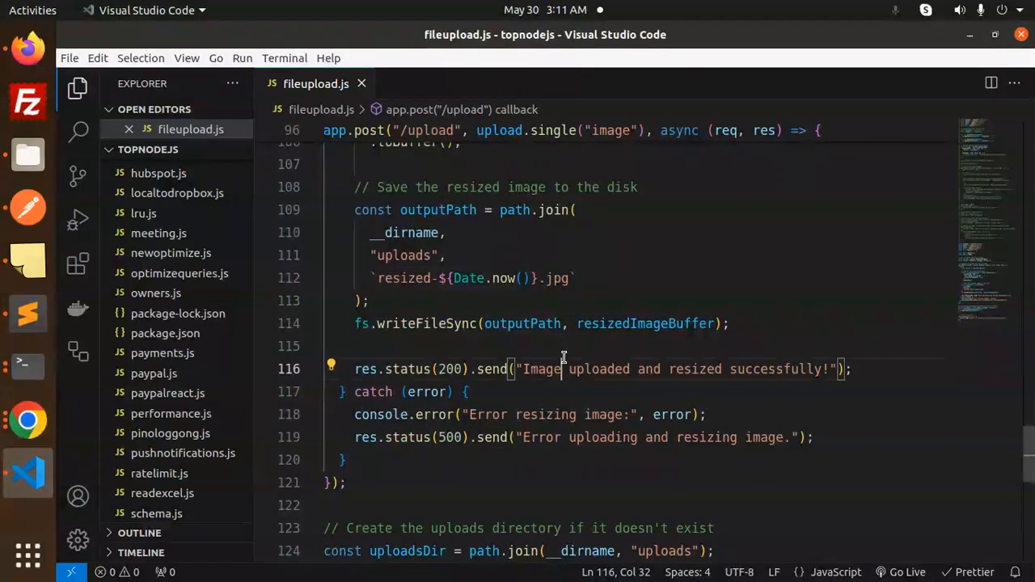
left_click(732, 323)
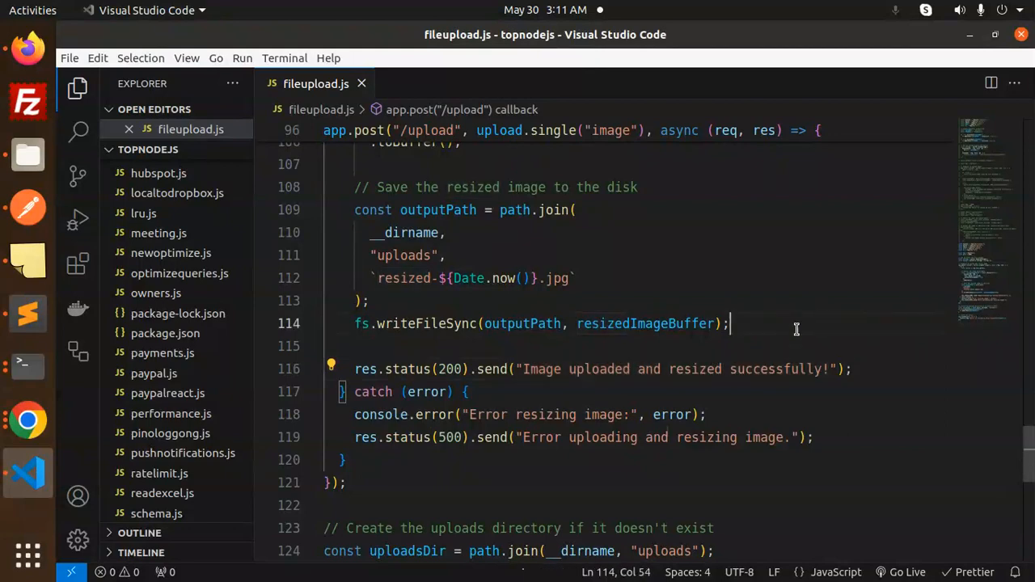
double_click(486, 414)
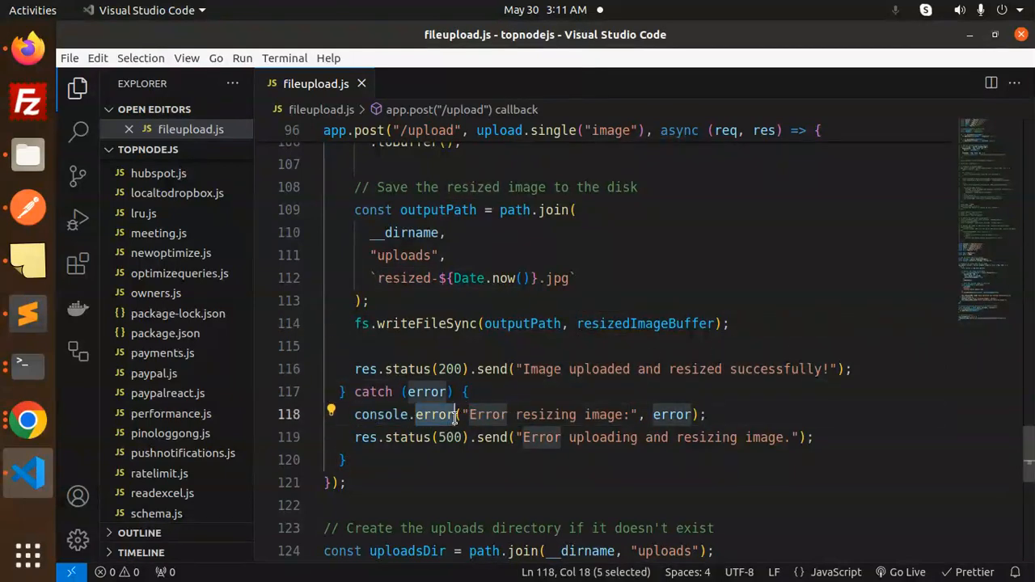
left_click(343, 459)
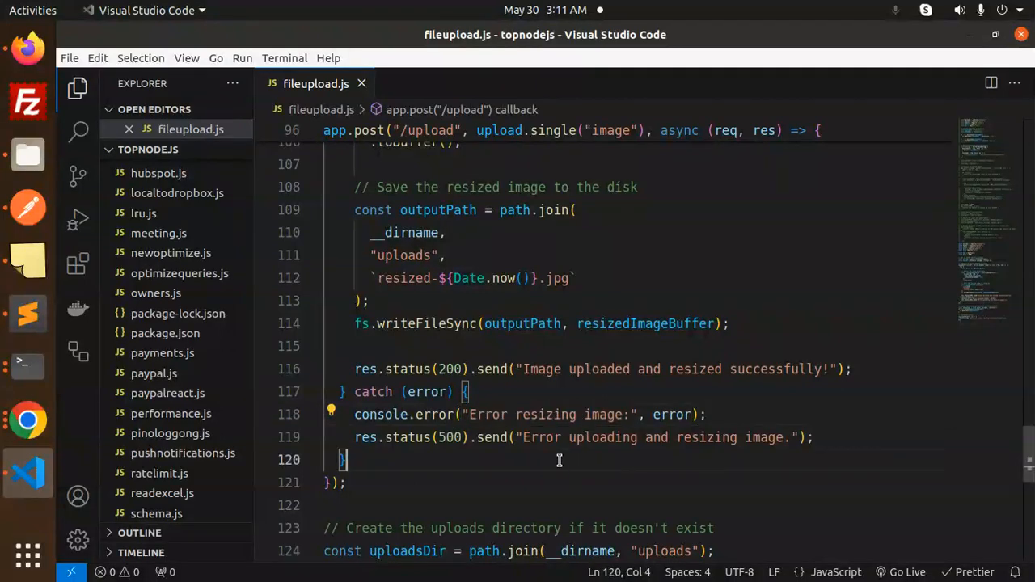
scroll("down", 3)
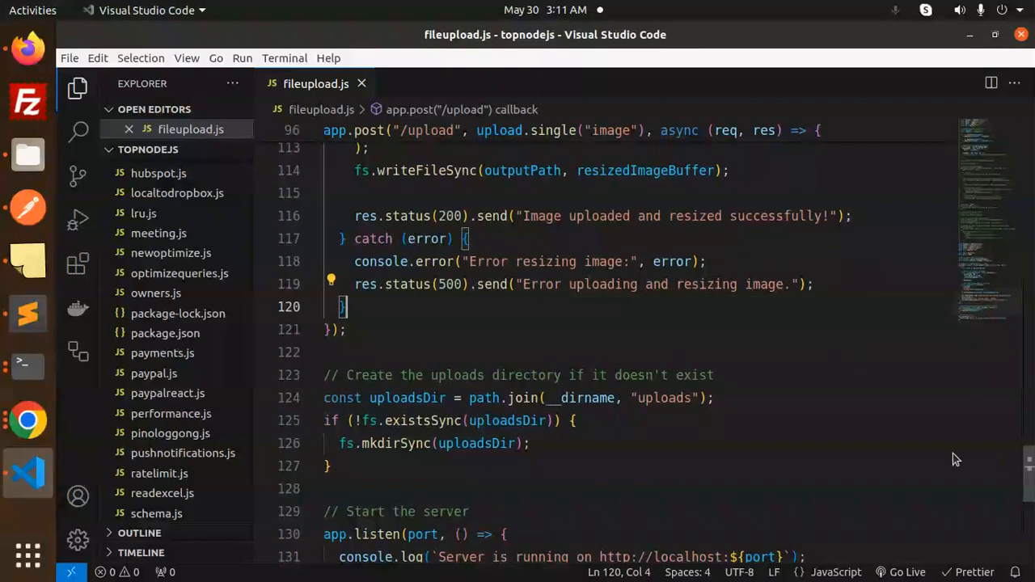
double_click(526, 375)
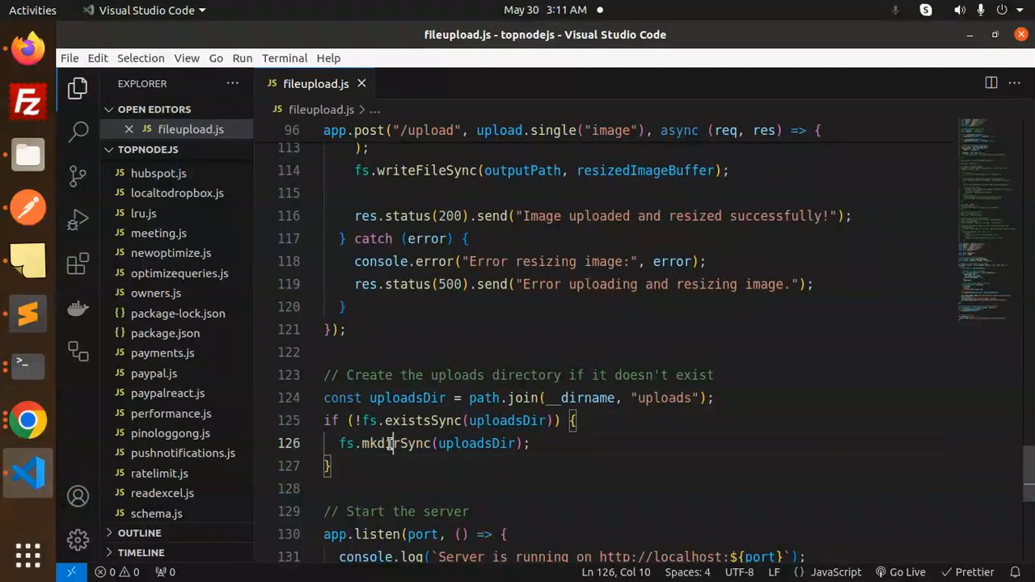
scroll("down", 3)
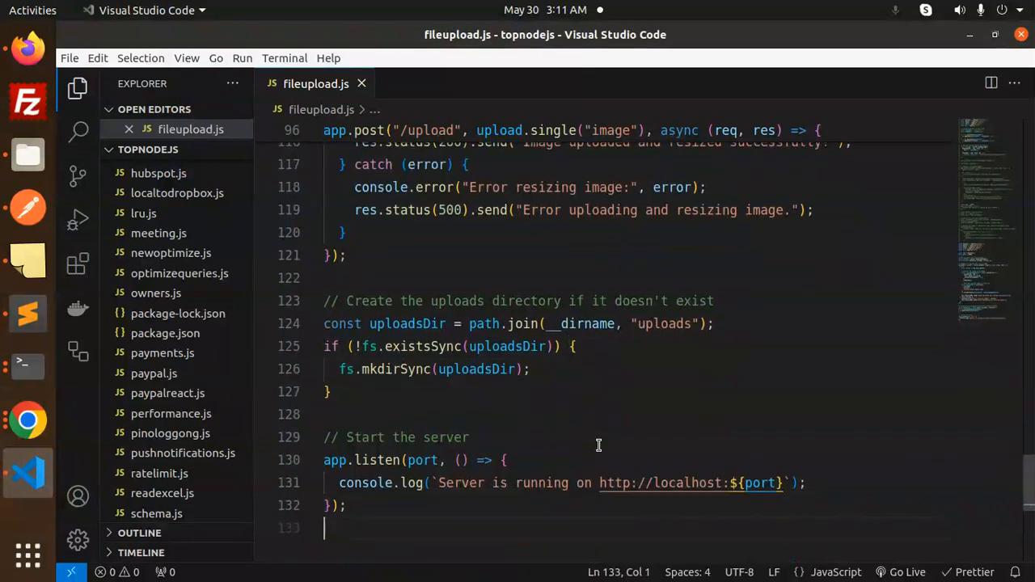
double_click(446, 436)
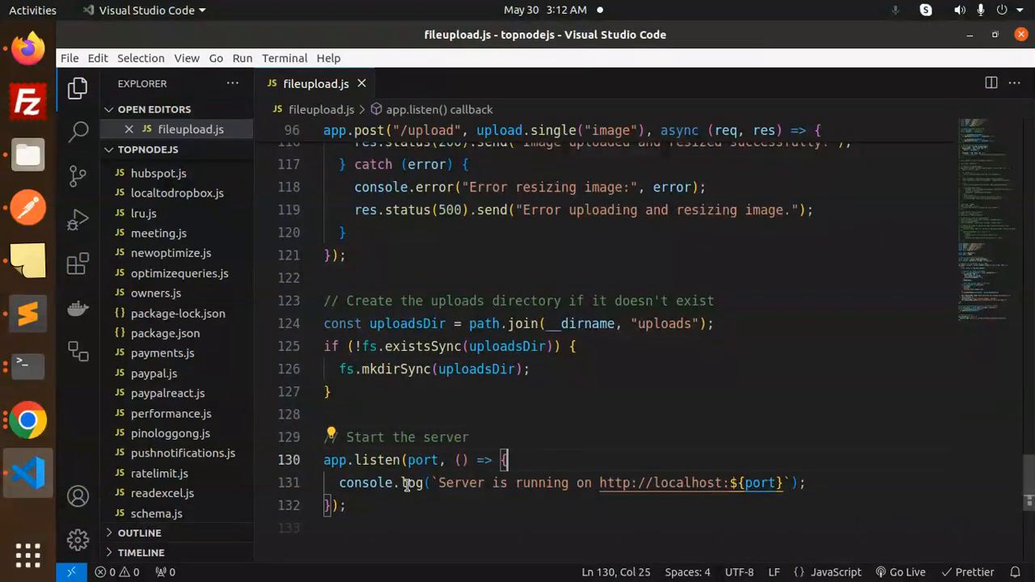
left_click(346, 504)
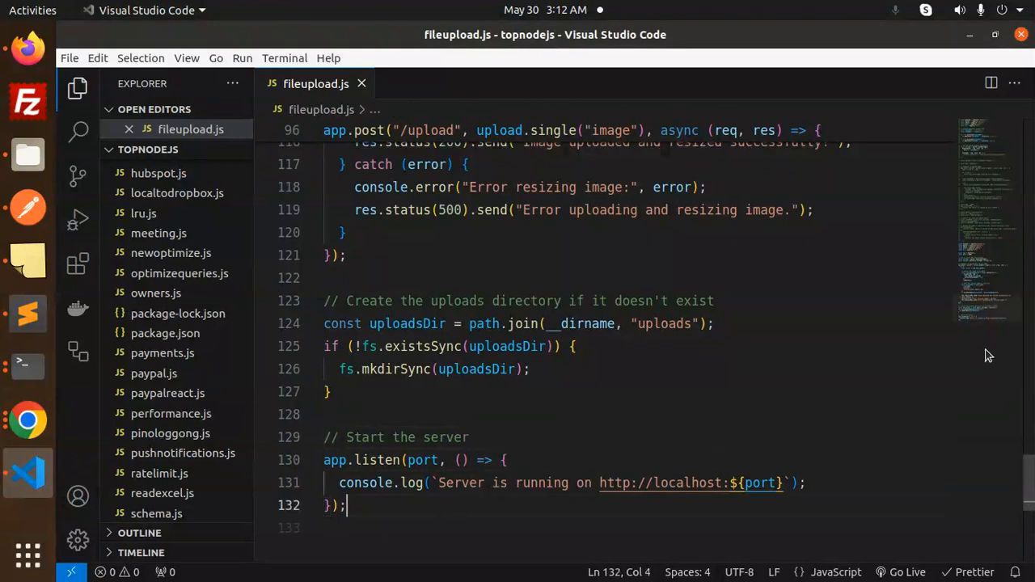
scroll("up", 3)
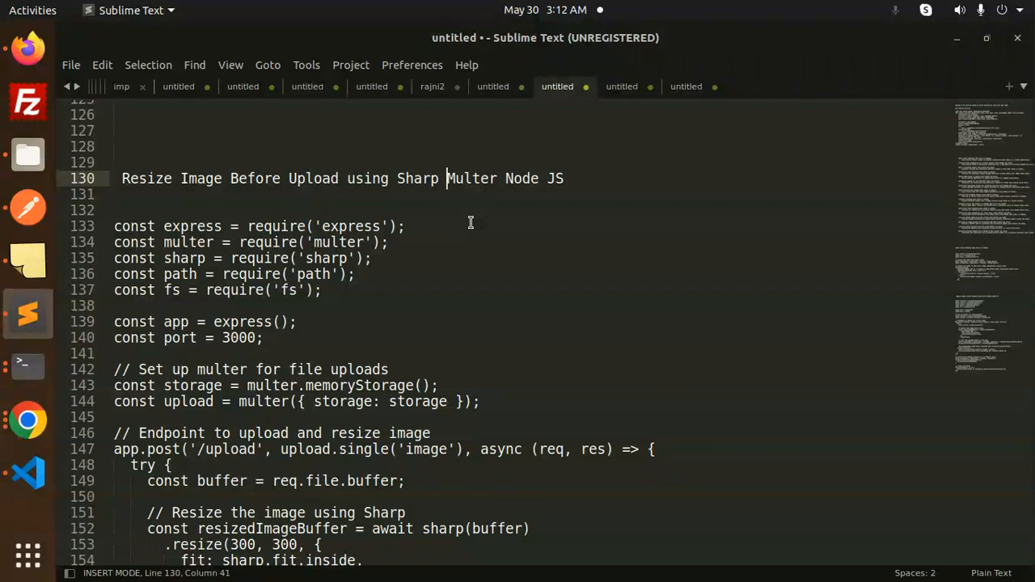
mouse_move(27, 419)
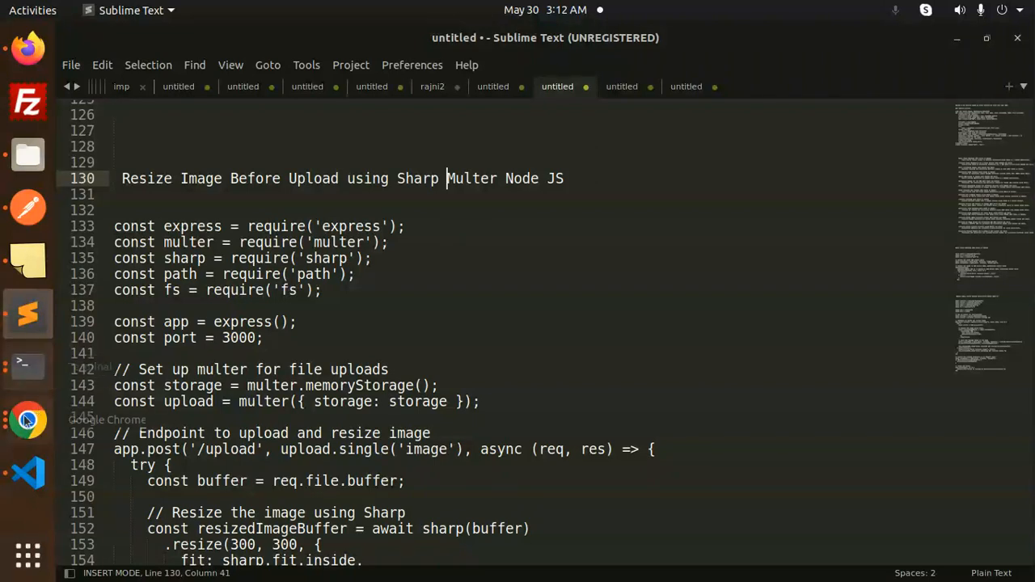